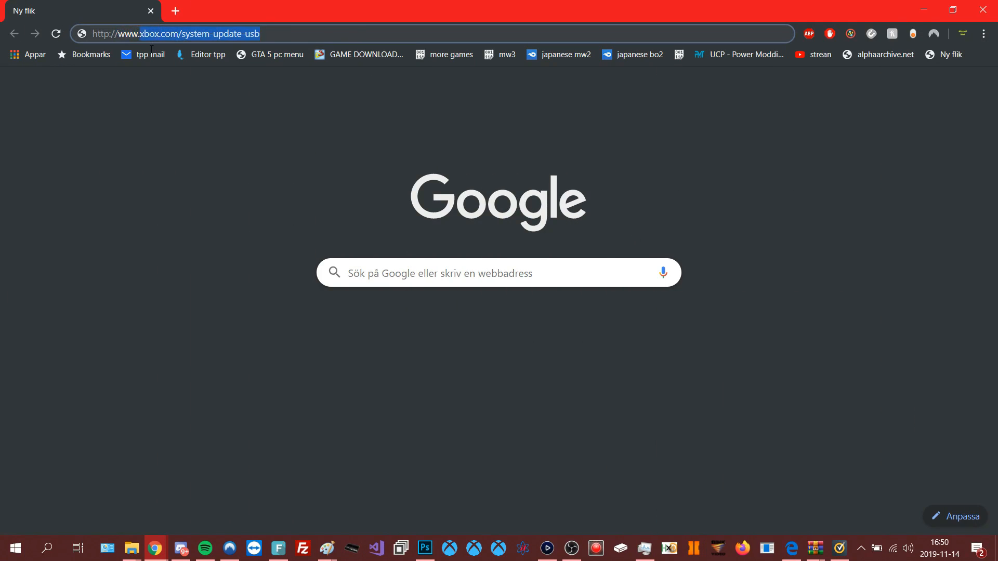
Step: Load xbox.com/system-update-usb in Chrome to download the Xbox 360 USB update zip
{"action": "key", "text": "Enter"}
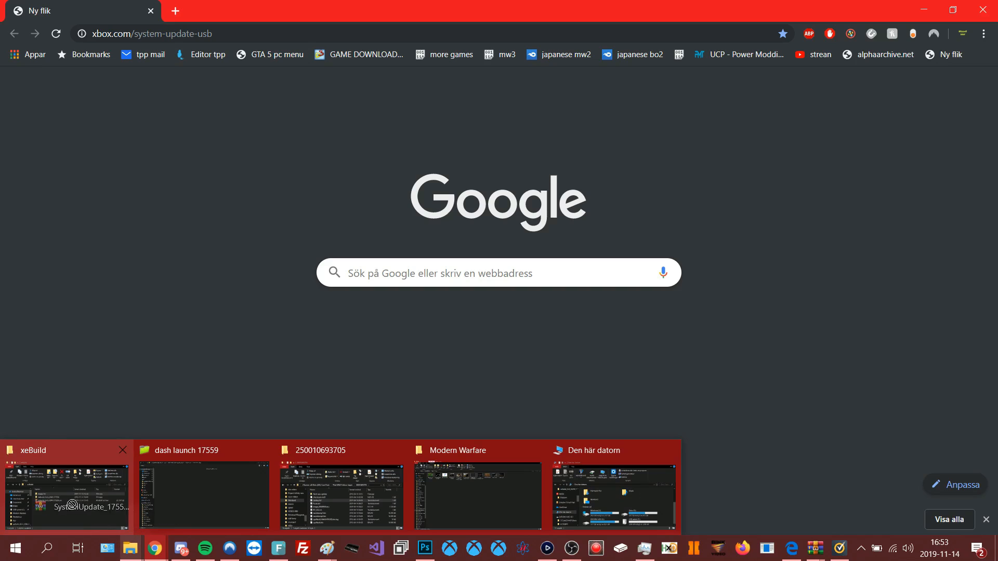
Step: Extract the SystemUpdate_17559_USB zip inside the avatar fix folder with WinRAR
{"action": "left_click", "coordinate": [67, 492]}
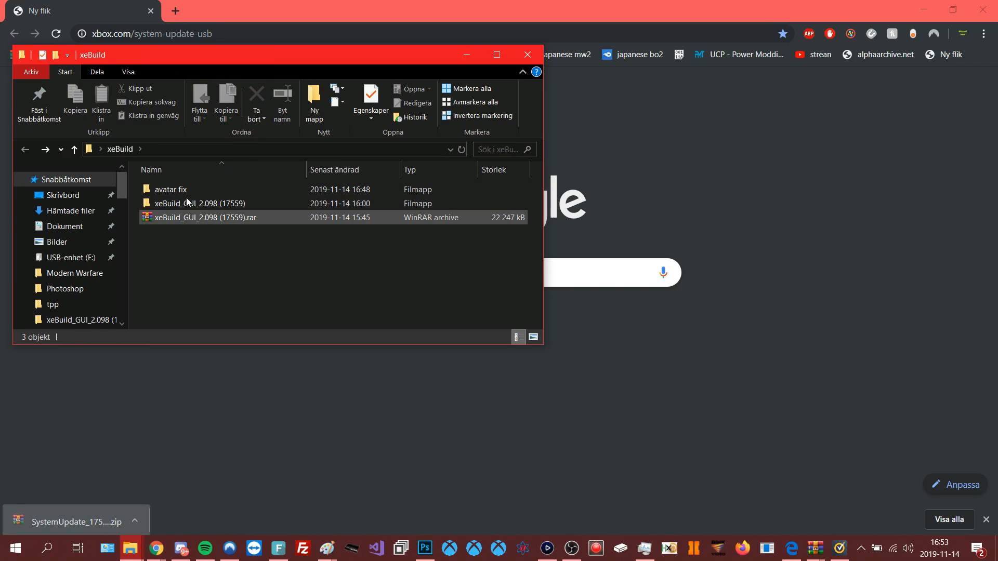
{"action": "double_click", "coordinate": [172, 189]}
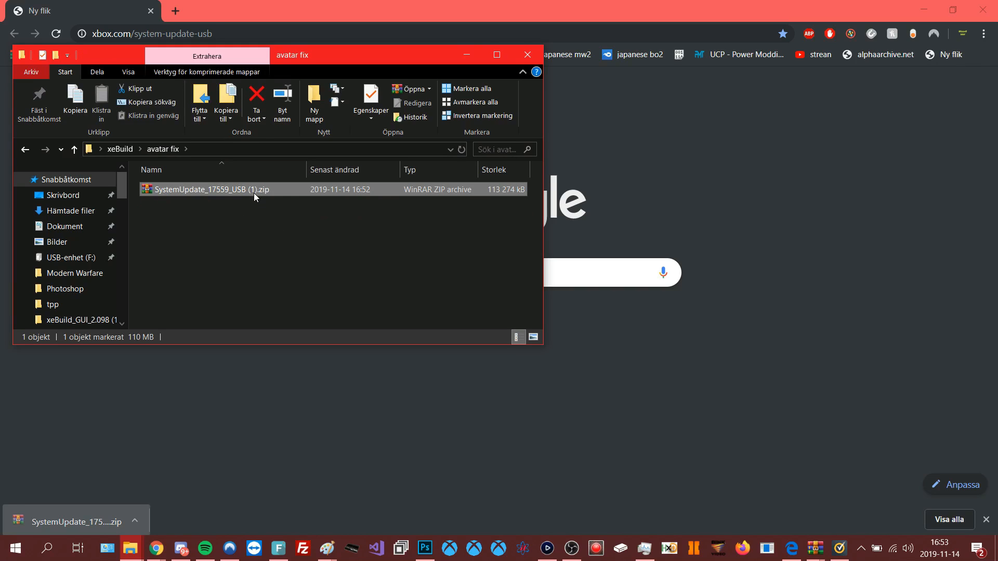
{"action": "right_click", "coordinate": [214, 189]}
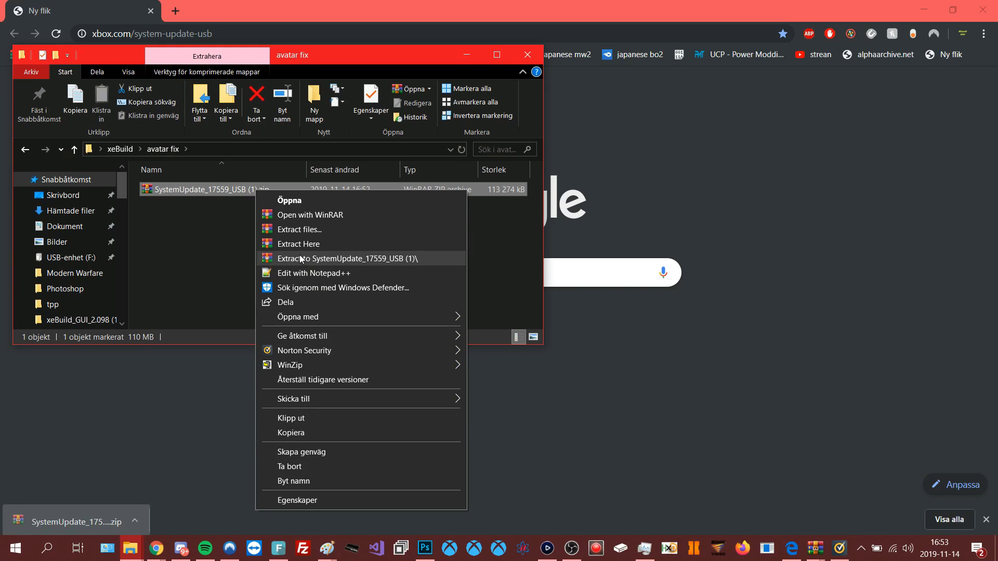
{"action": "left_click", "coordinate": [344, 259]}
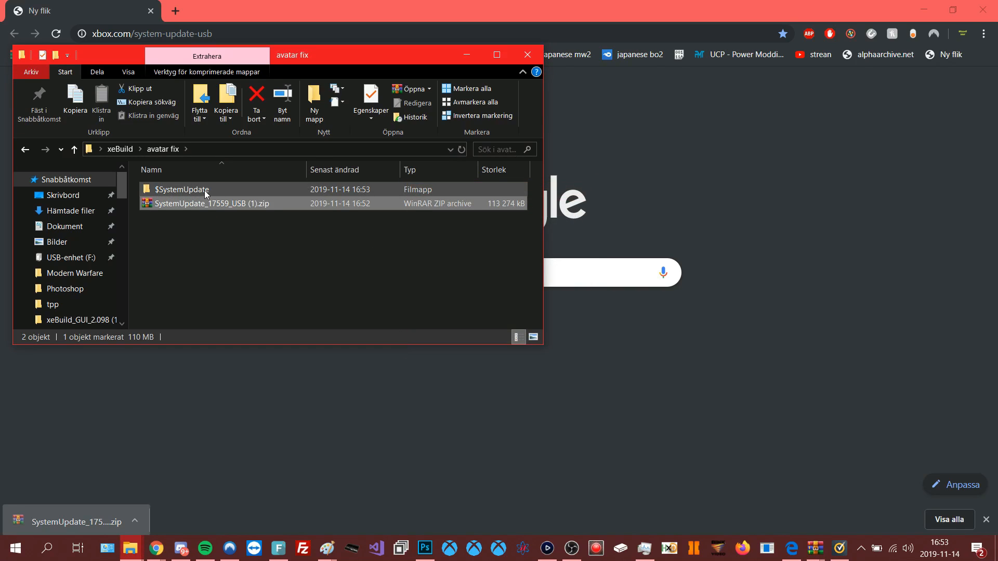
Step: Begin renaming the extracted $SystemUpdate folder via Byt namn
{"action": "right_click", "coordinate": [181, 189]}
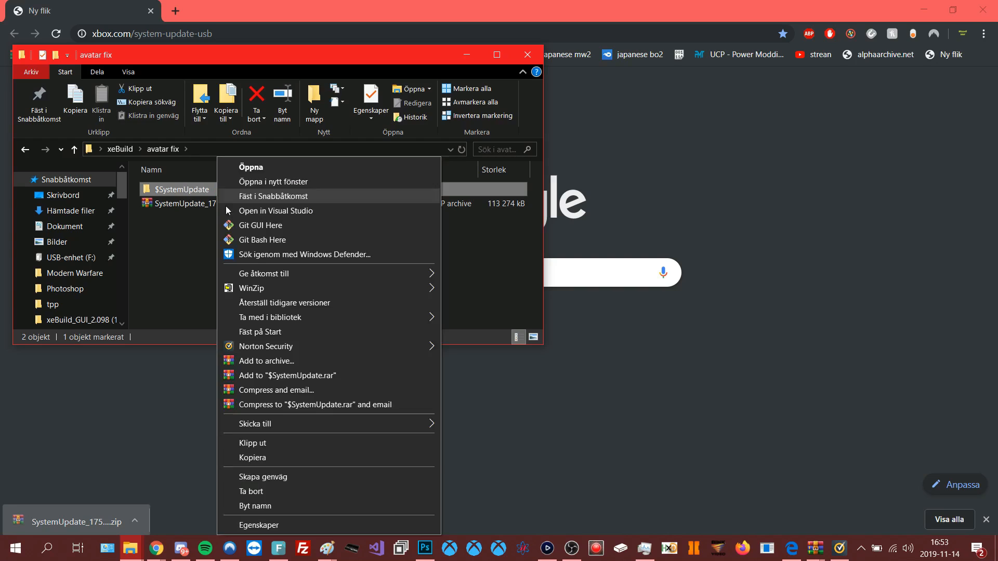
{"action": "left_click", "coordinate": [254, 506]}
{"action": "type", "text": "$"}
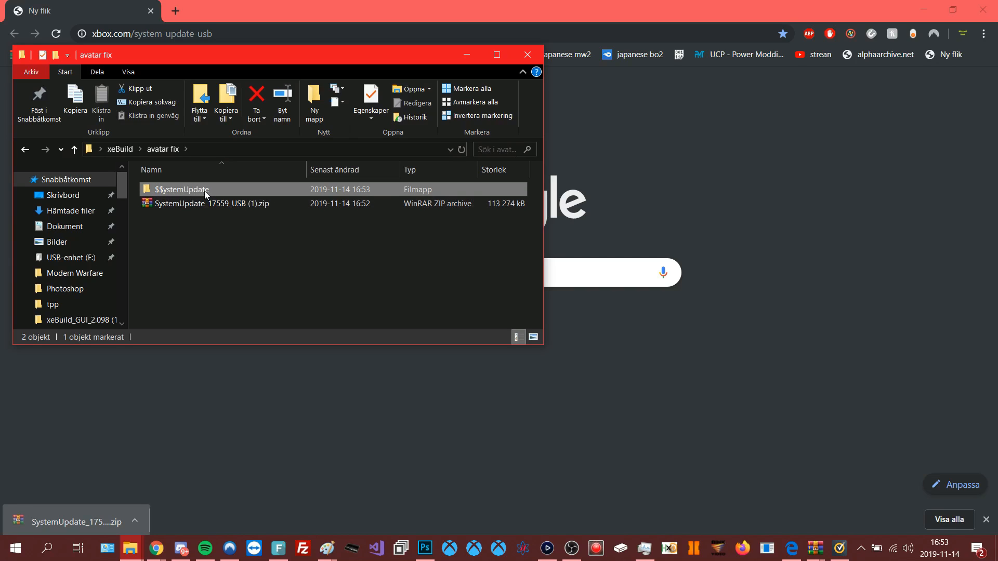
{"action": "mouse_move", "coordinate": [180, 189]}
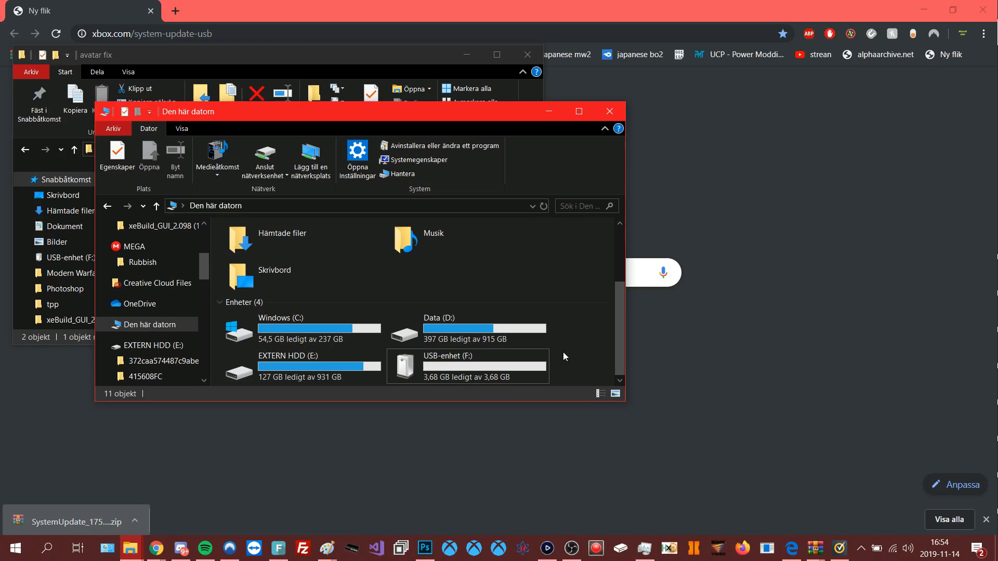
Step: Bring up the Formatera dialog for USB-enhet (F:), preset to FAT32 quick format
{"action": "left_click", "coordinate": [467, 366]}
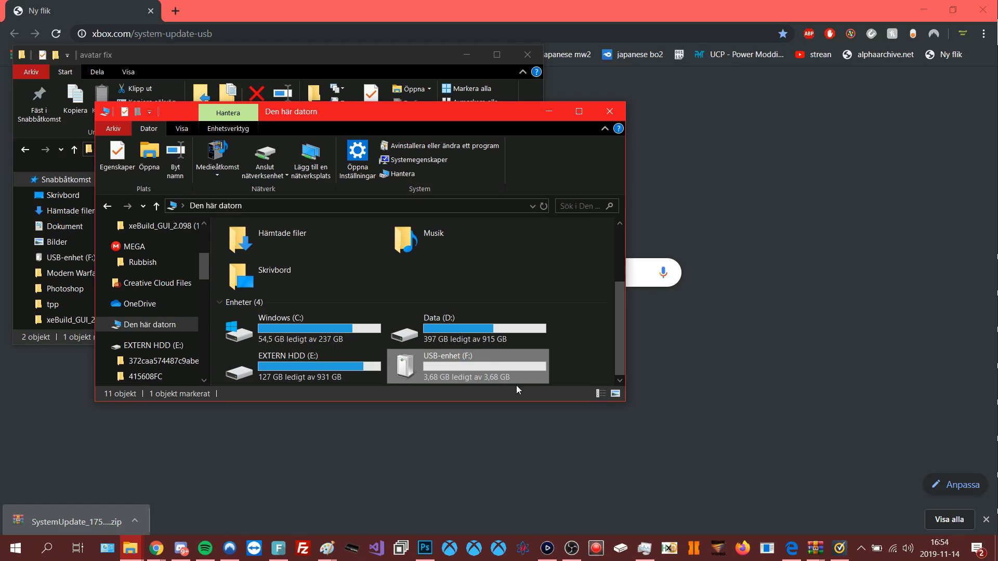
{"action": "mouse_move", "coordinate": [486, 368]}
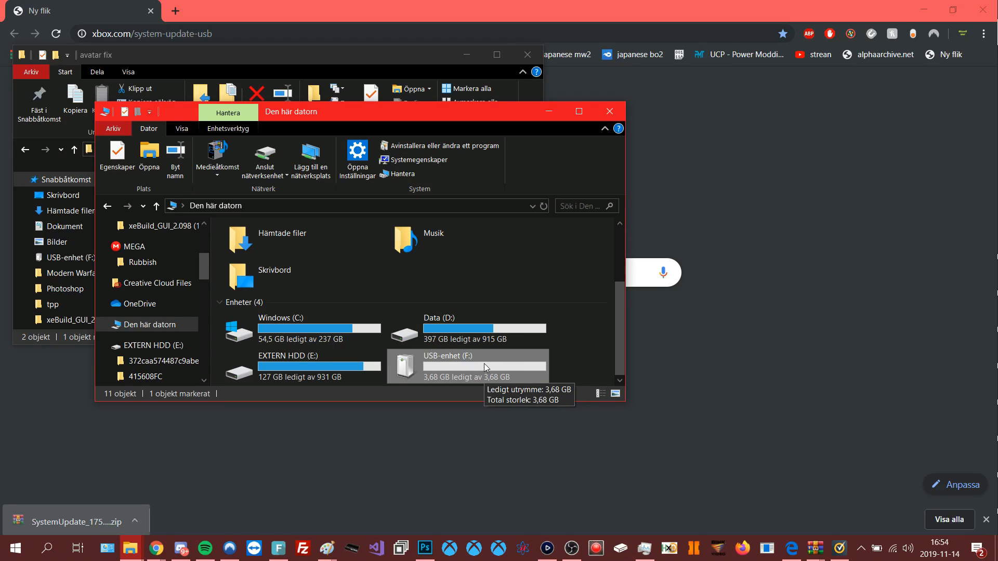
{"action": "mouse_move", "coordinate": [475, 370]}
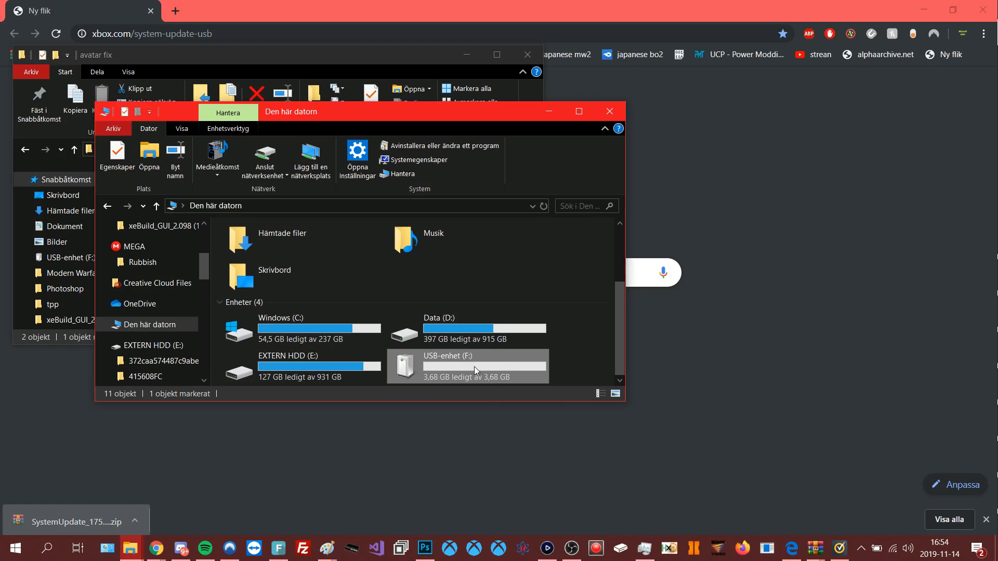
{"action": "right_click", "coordinate": [474, 367]}
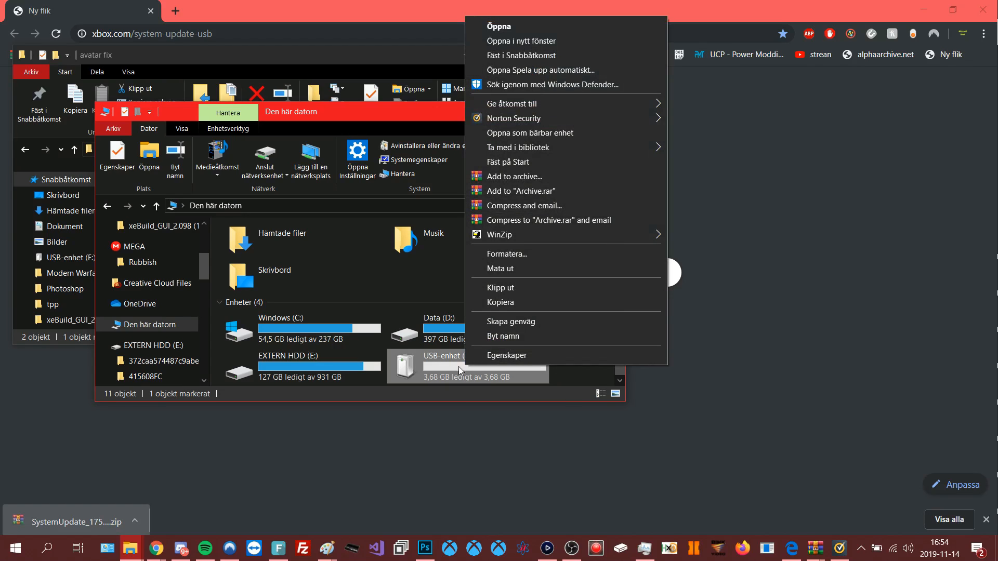
{"action": "left_click", "coordinate": [506, 253]}
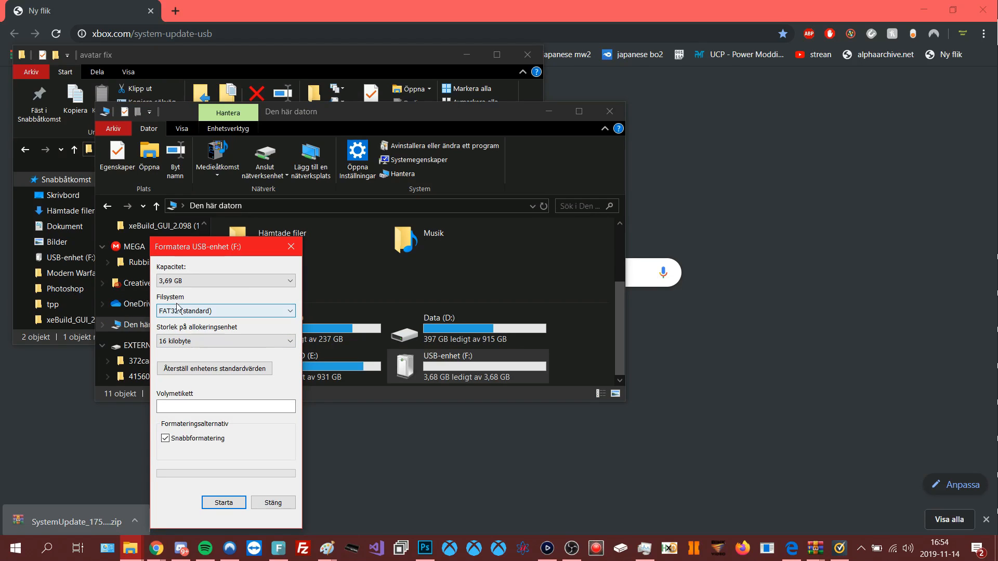
Step: Format the USB drive as FAT32, confirming the erase warning, and close the dialog
{"action": "left_click", "coordinate": [224, 502]}
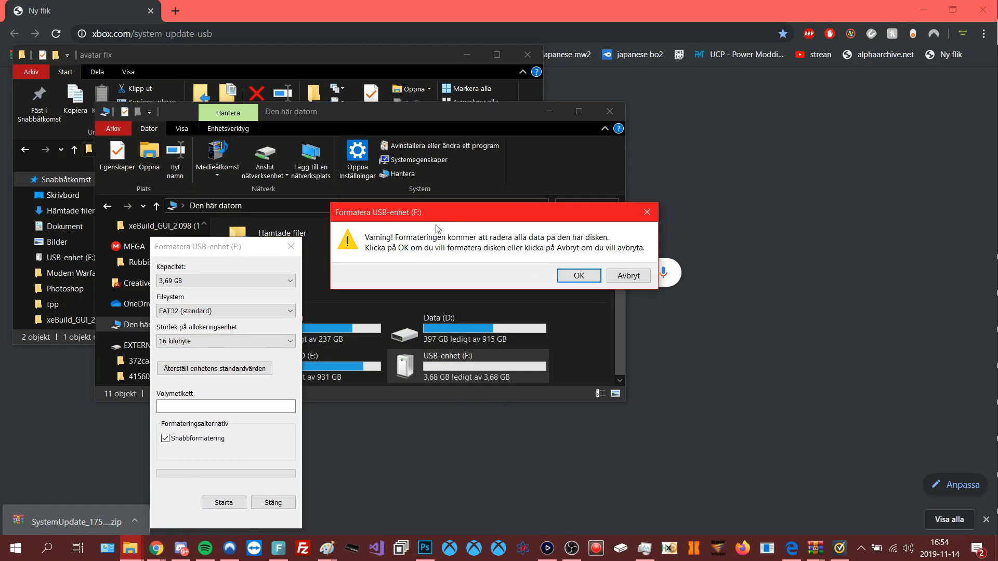
{"action": "left_click", "coordinate": [578, 276]}
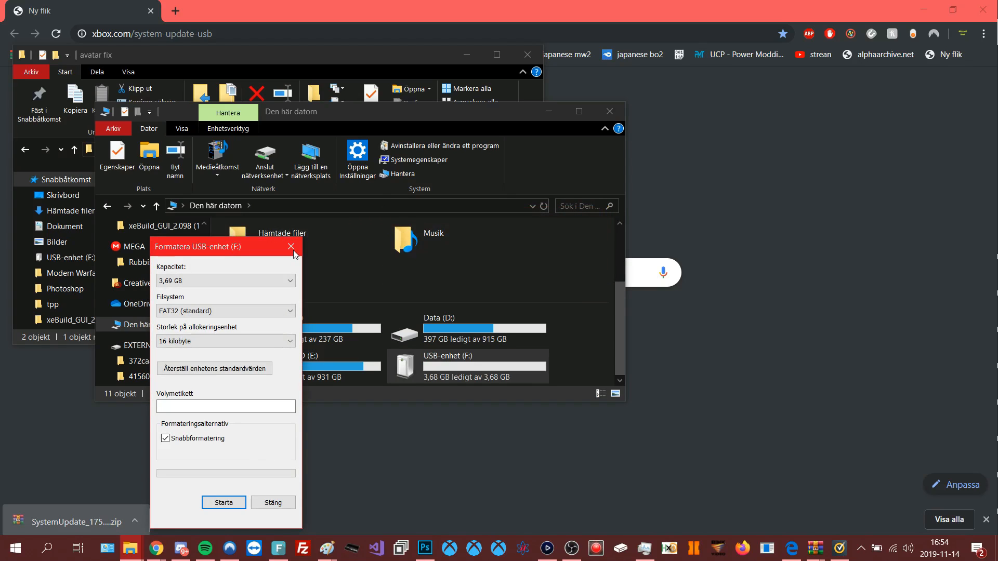
{"action": "left_click", "coordinate": [272, 502]}
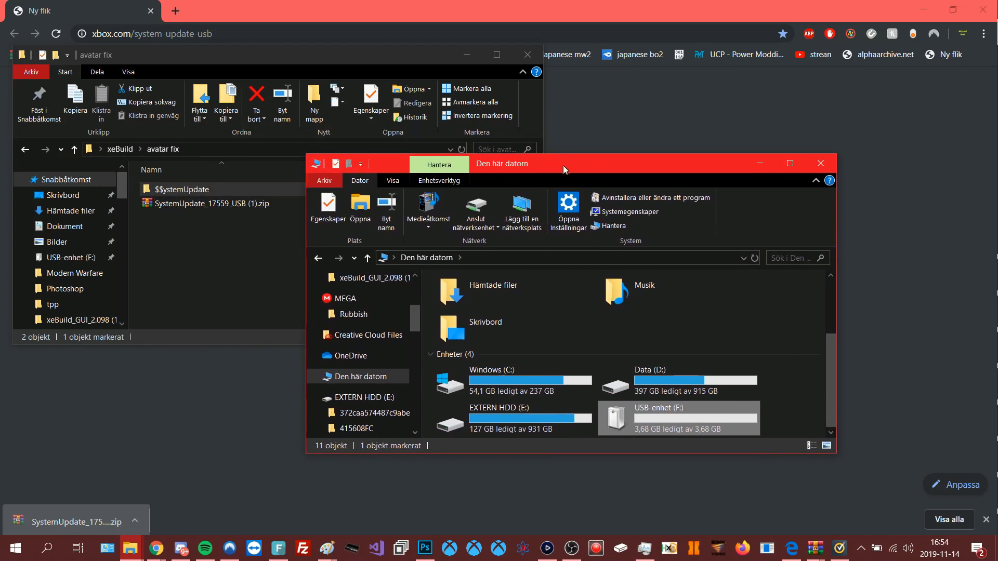